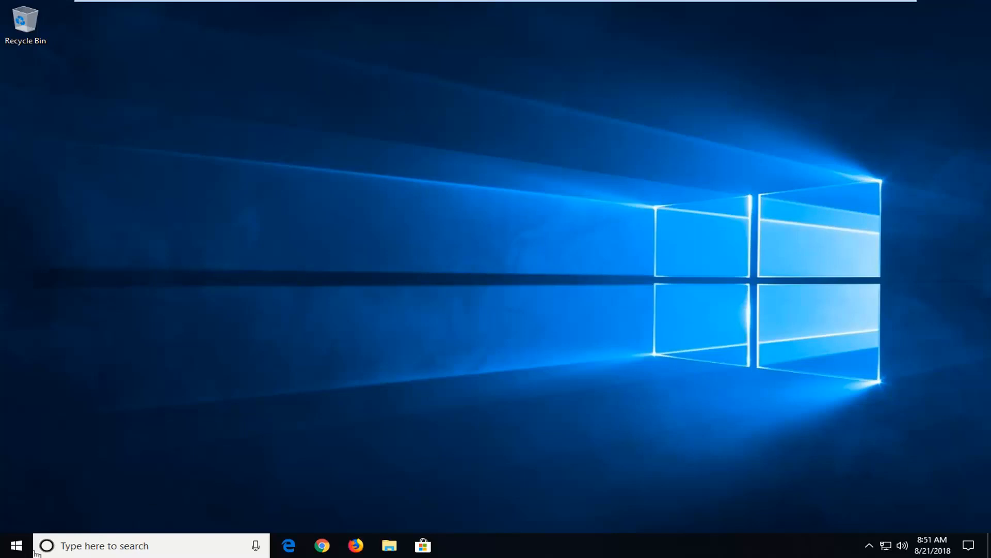
# Search the Start menu for 'trouble' to find troubleshooting settings
pyautogui.click(16, 545)
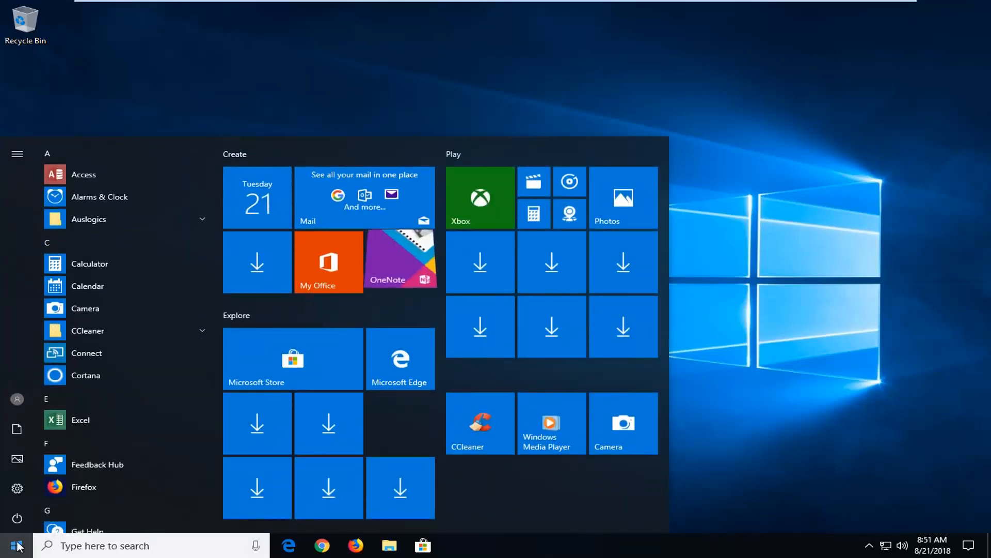
pyautogui.write('trouble')
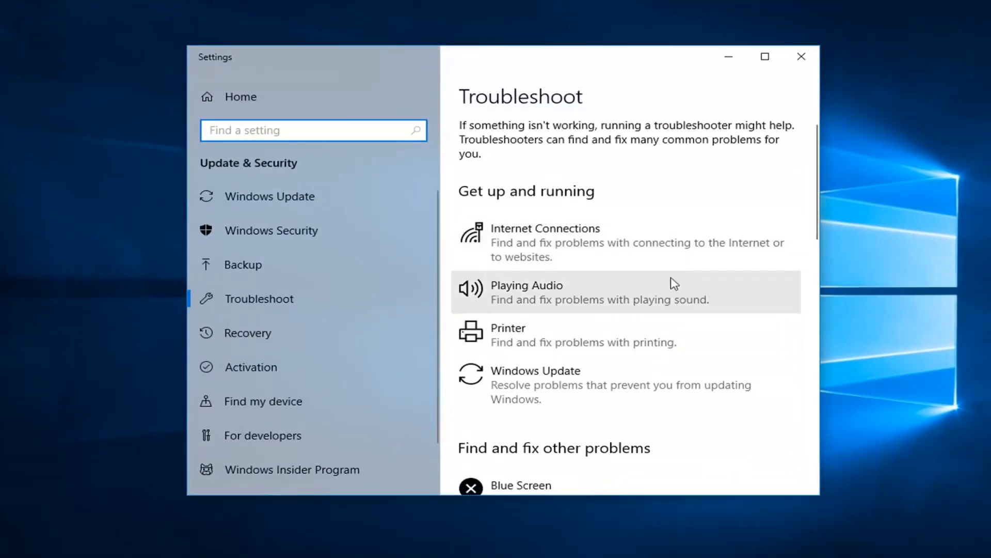
# Scroll the Troubleshoot list down to the Windows Store Apps troubleshooter
pyautogui.scroll(-3)
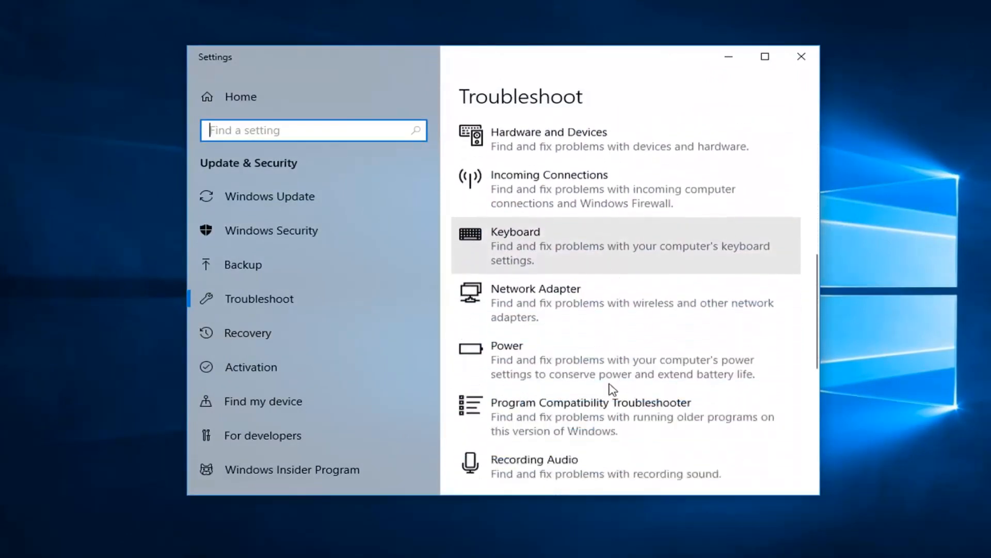
pyautogui.scroll(-3)
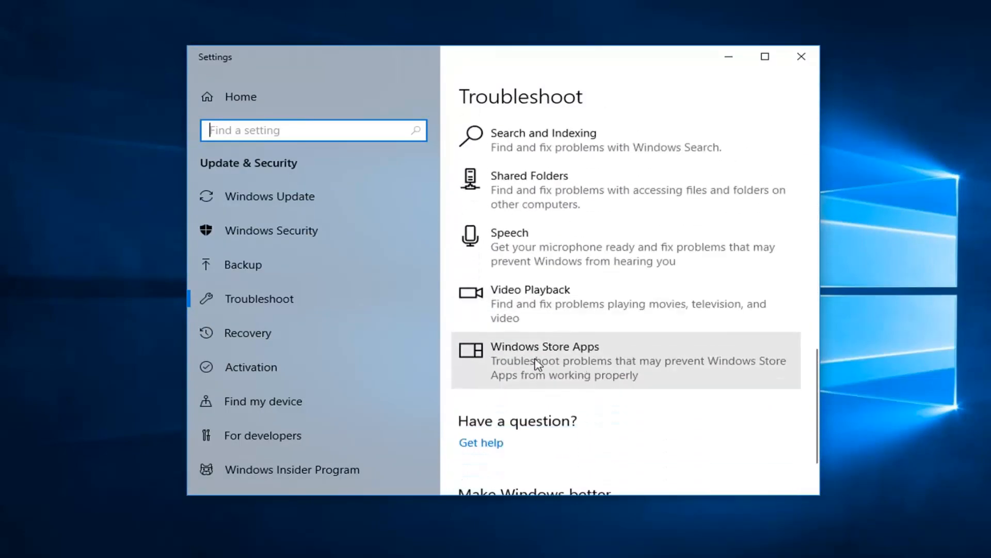
# Expand the Windows Store Apps entry to reveal its run option
pyautogui.click(544, 346)
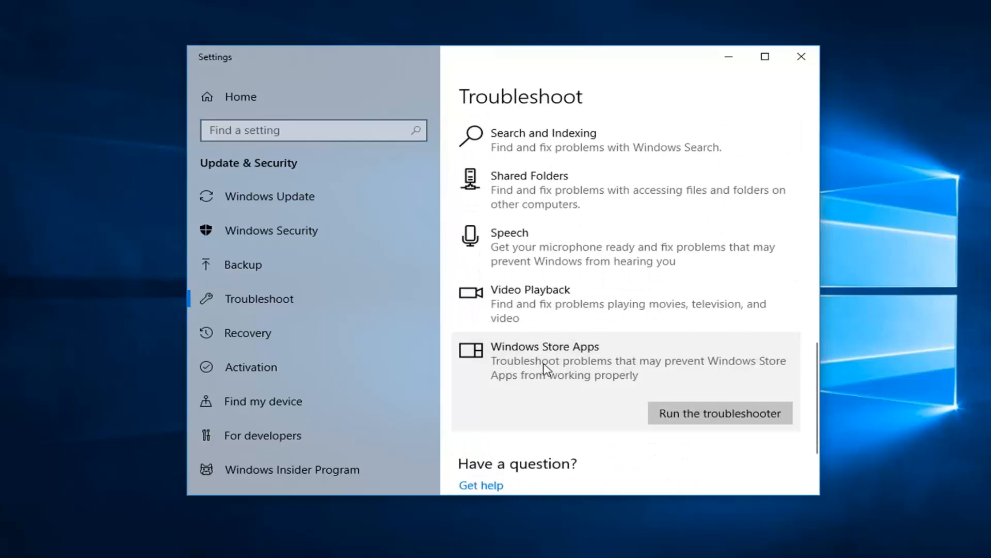
pyautogui.moveTo(693, 365)
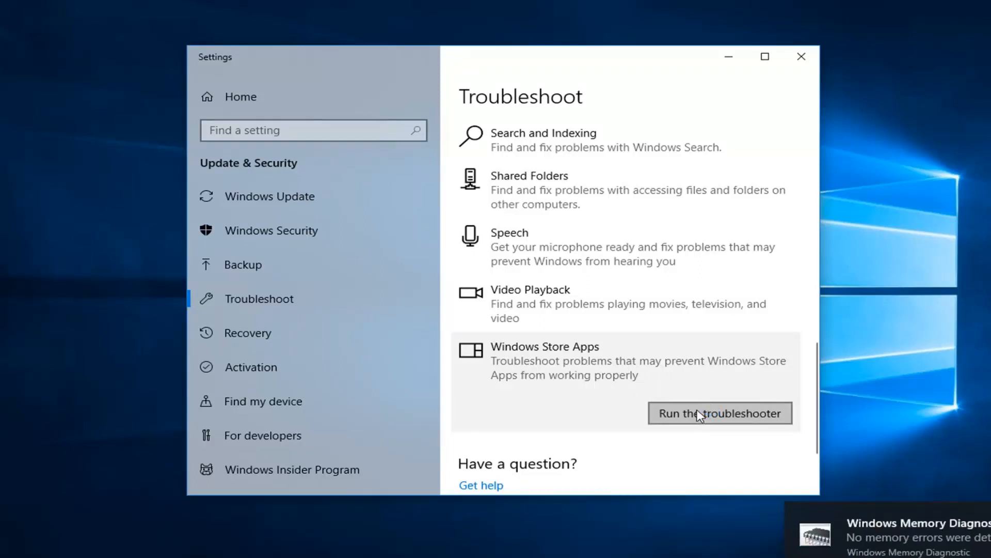
pyautogui.click(719, 413)
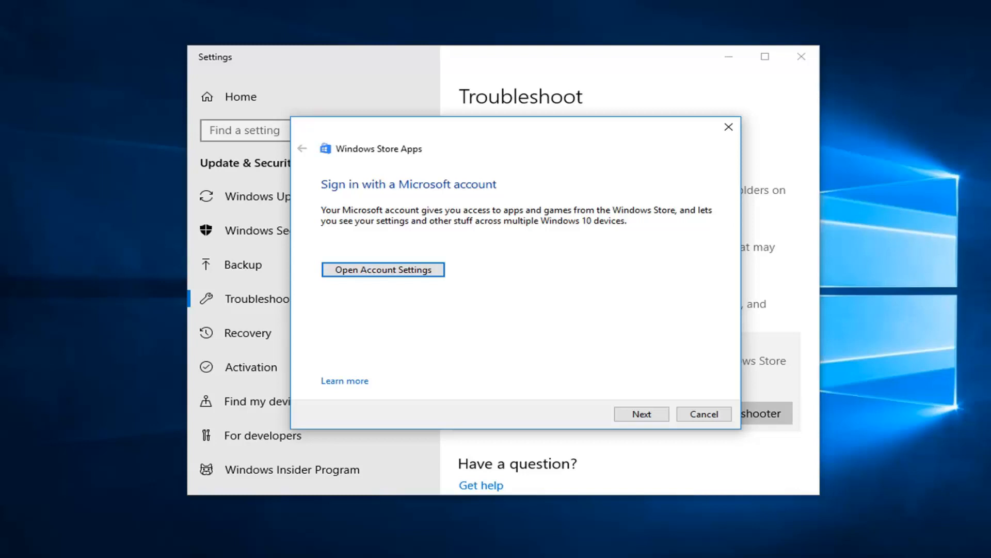
pyautogui.moveTo(389, 224)
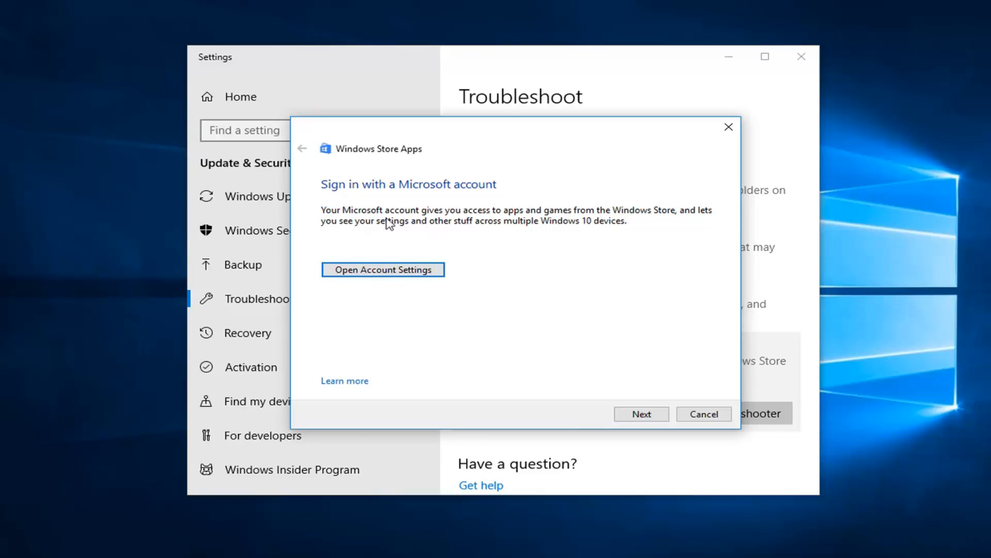
pyautogui.moveTo(622, 400)
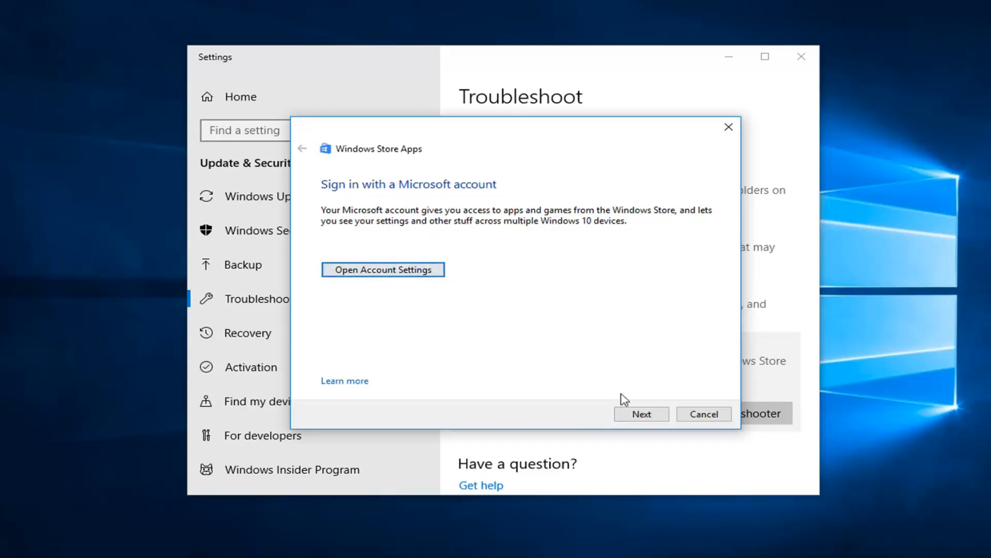
# Skip the Microsoft account sign-in request and let troubleshooting finish
pyautogui.click(640, 414)
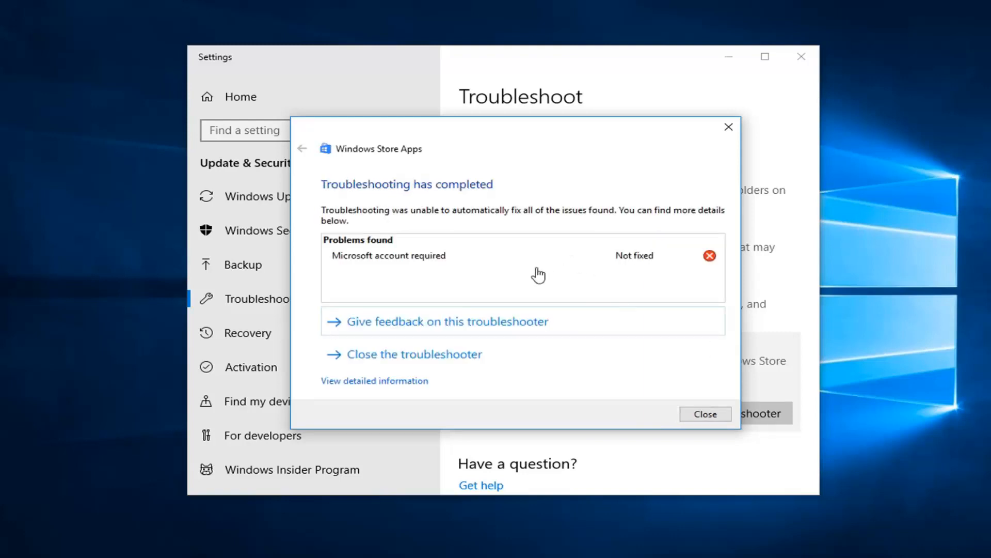
pyautogui.moveTo(551, 265)
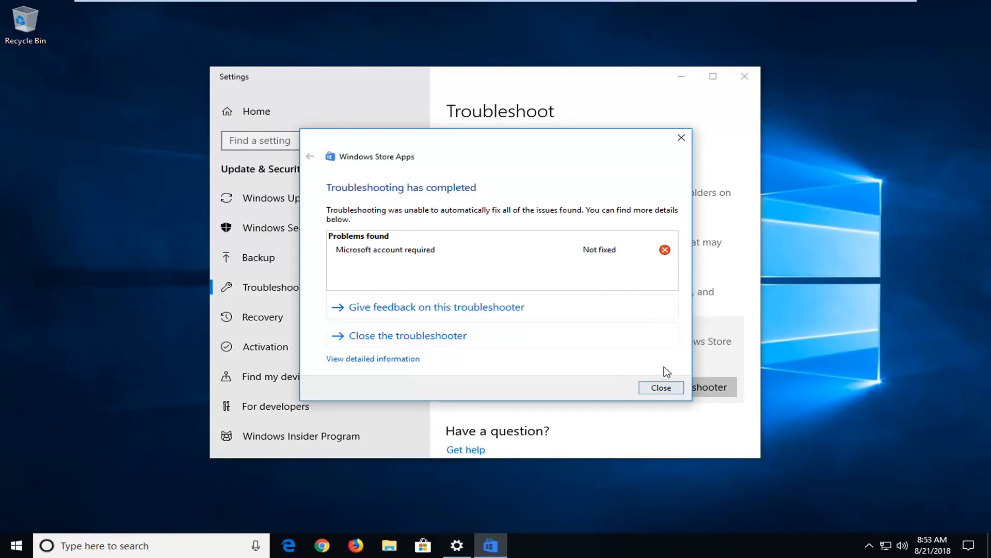
# Dismiss the 'Microsoft account required – Not fixed' report and close Settings
pyautogui.click(661, 387)
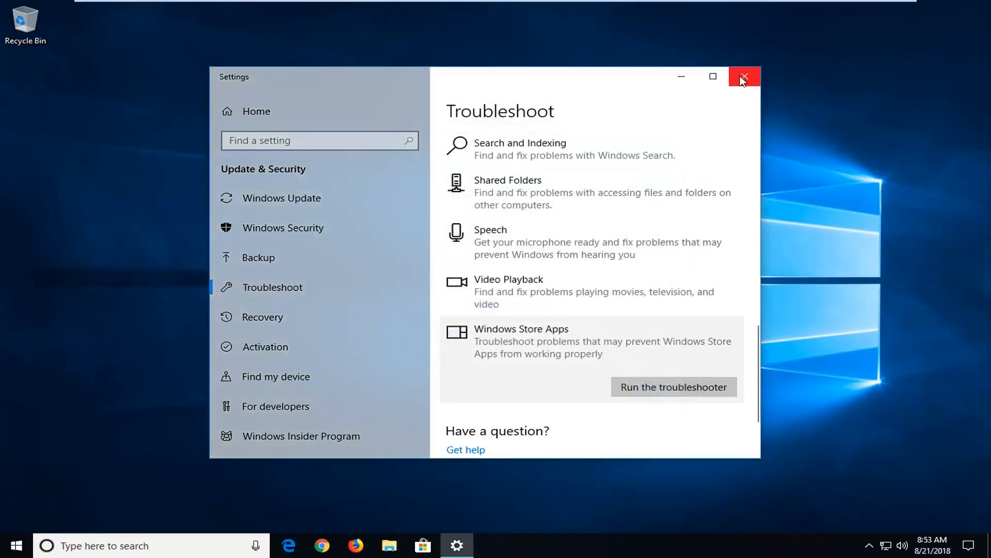
pyautogui.click(743, 77)
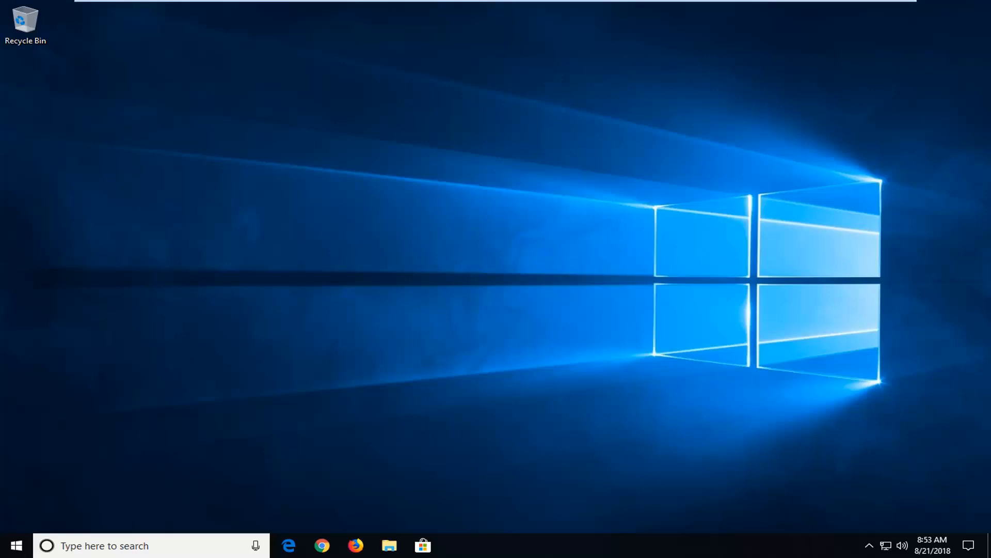